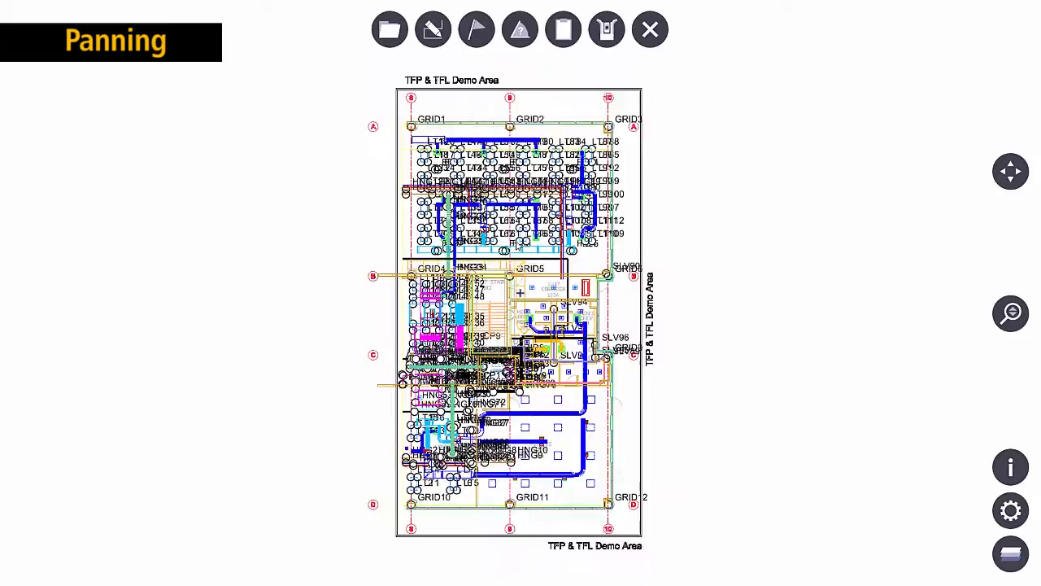
Step: Pan the floor plan so its lower portion with the lounge area is centred
drag(520, 309, 383, 293)
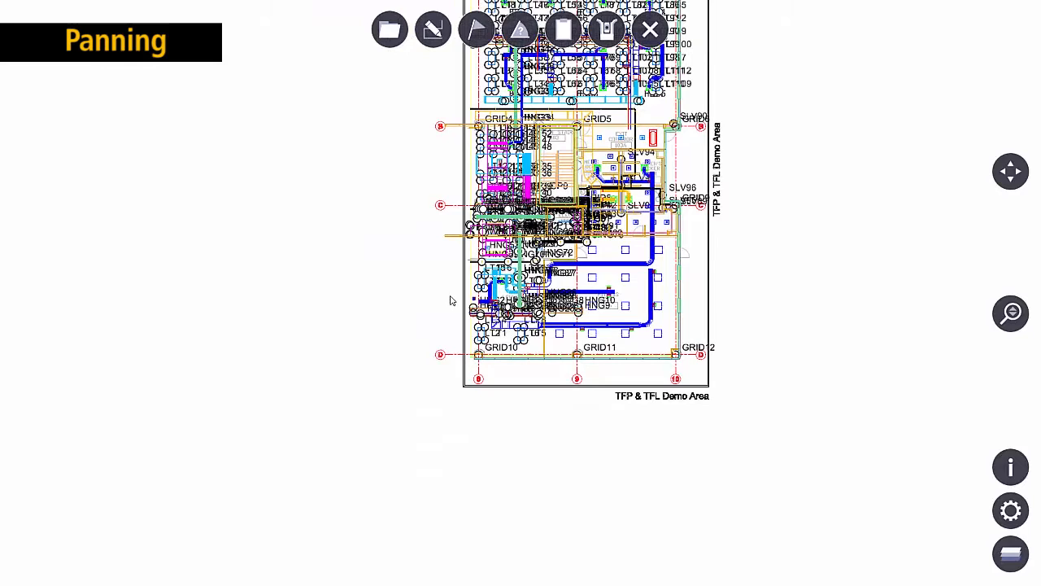
click(1011, 313)
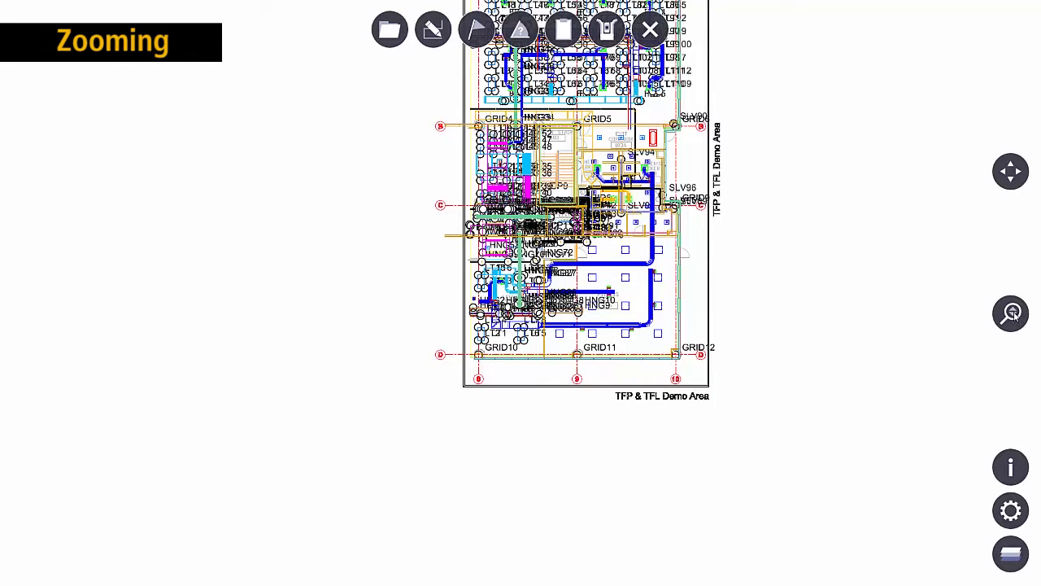
Step: Zoom into the lounge and fitness room area near grids C and D
click(1011, 312)
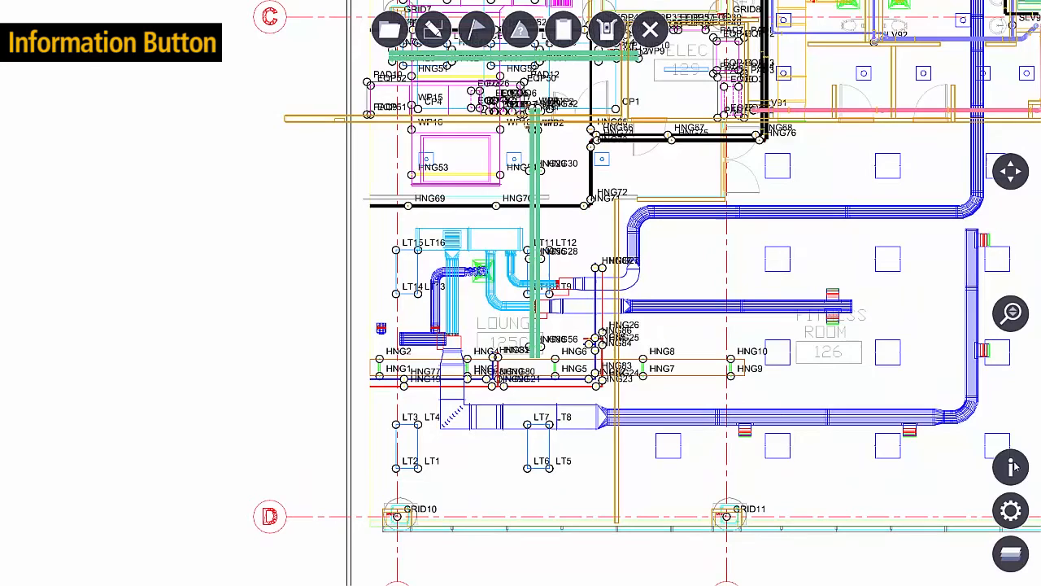
click(1011, 467)
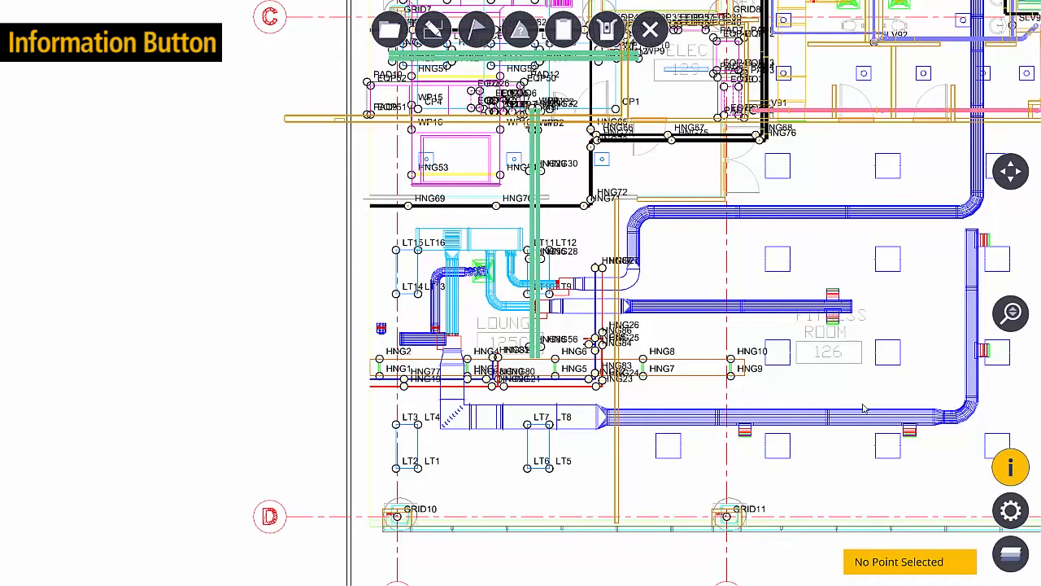
mouse_move(788, 371)
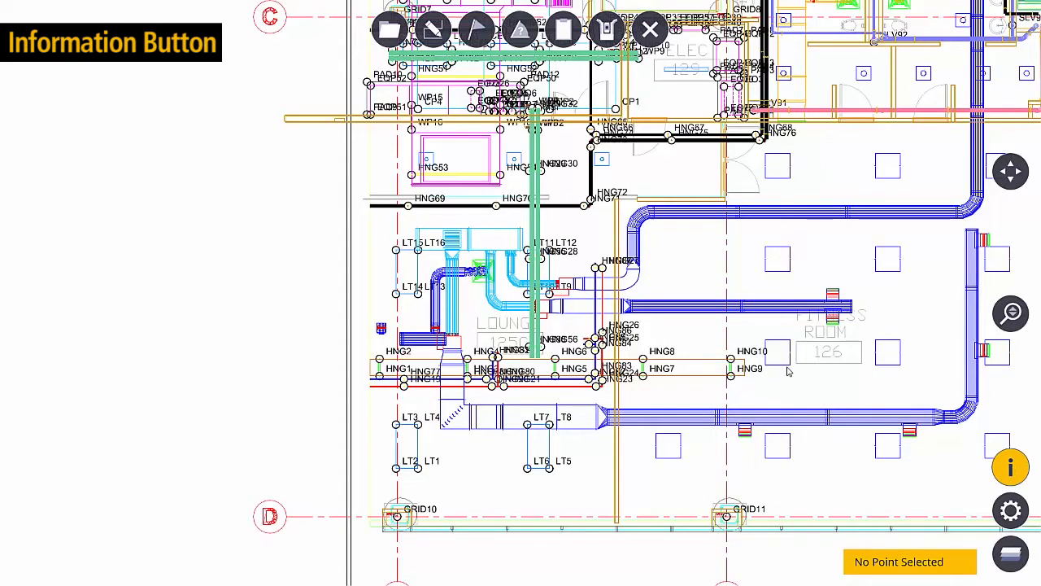
mouse_move(480, 234)
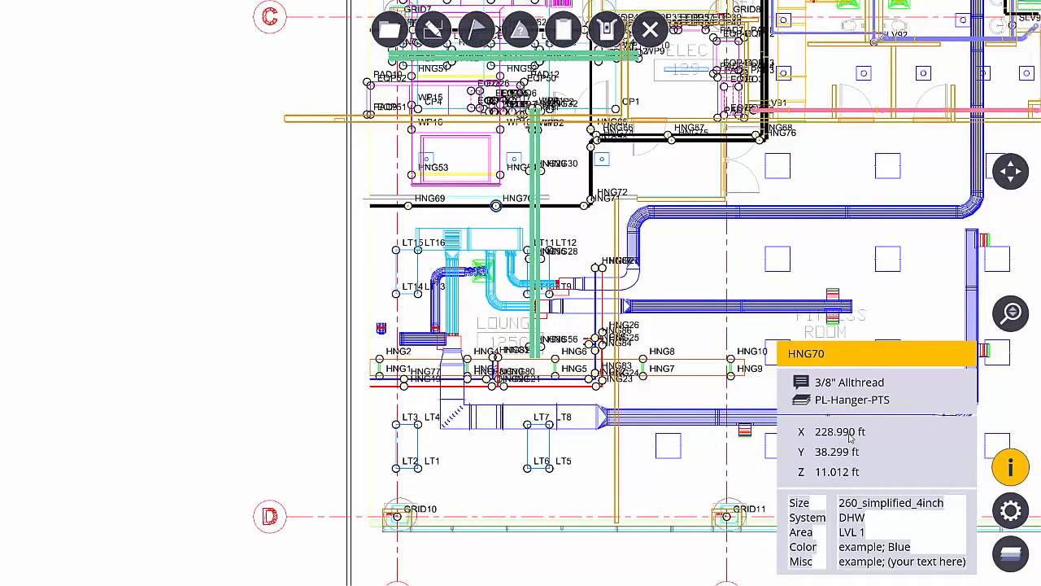
mouse_move(890, 465)
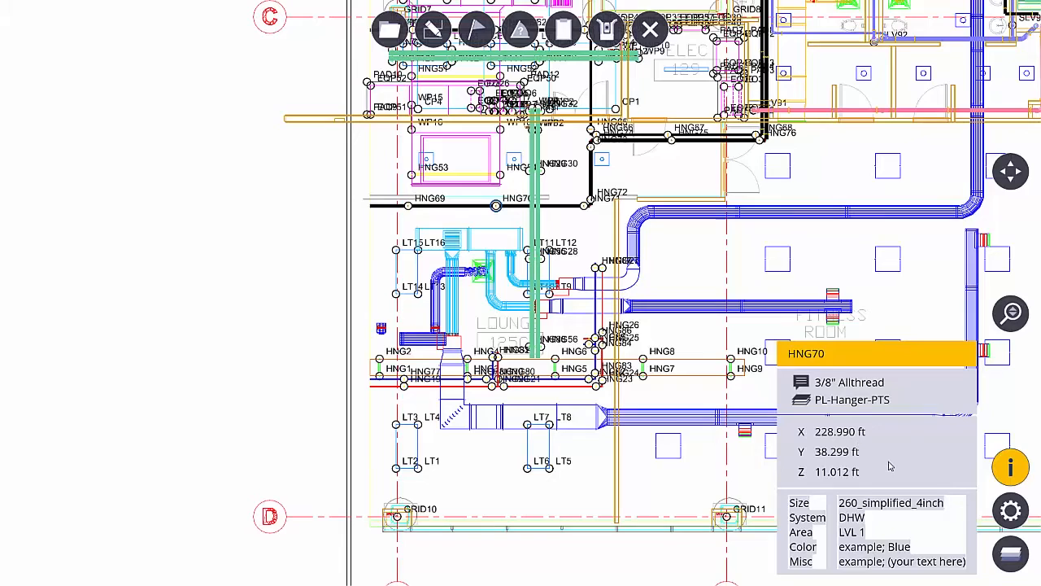
mouse_move(890, 561)
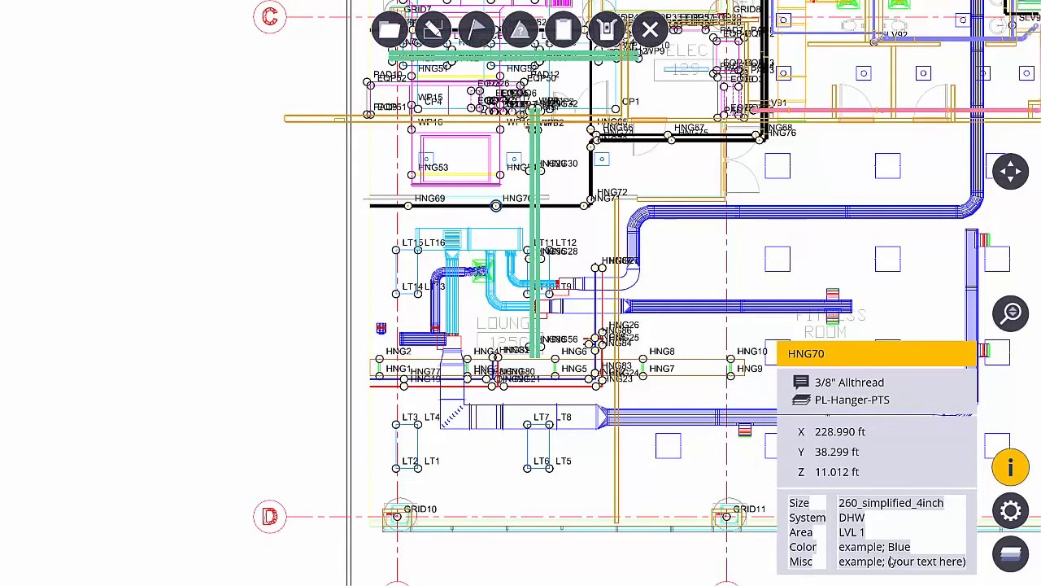
mouse_move(889, 458)
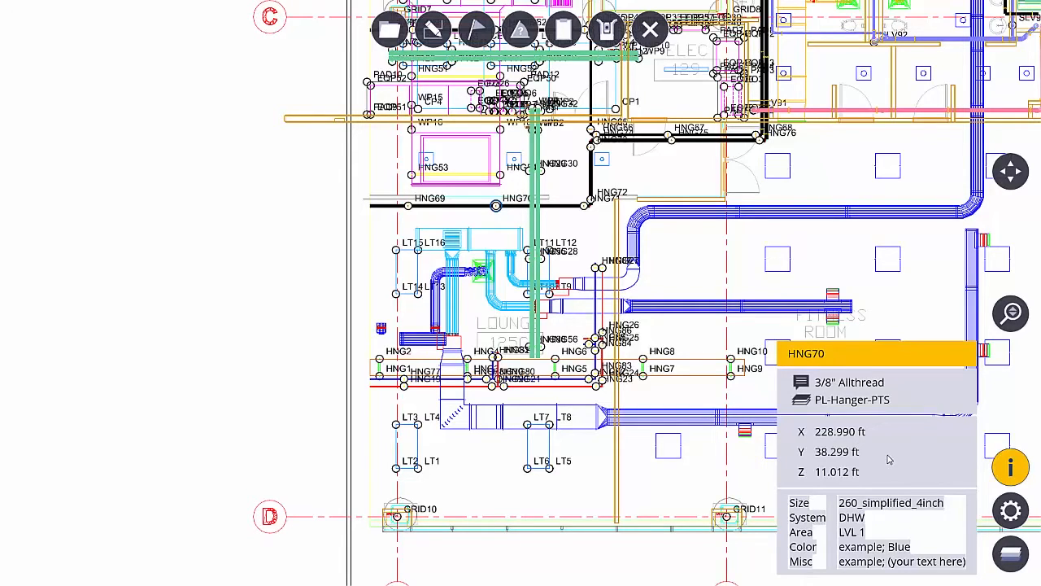
mouse_move(889, 446)
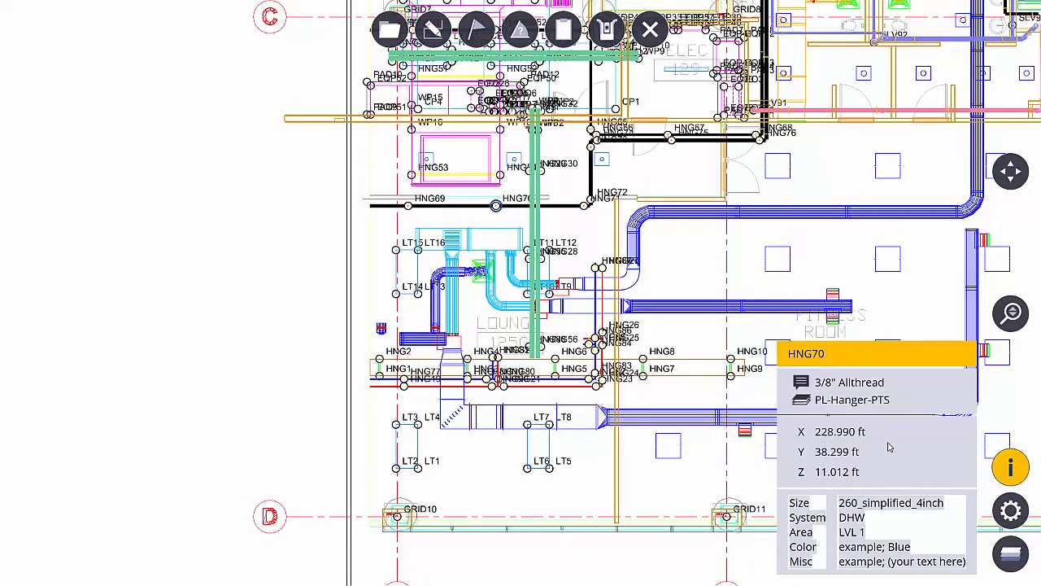
mouse_move(892, 430)
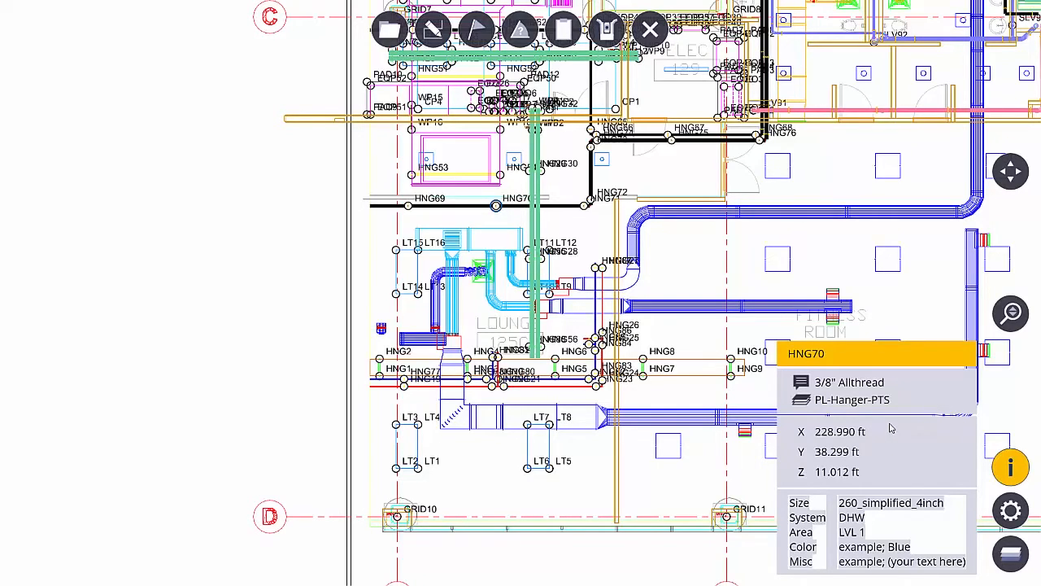
mouse_move(911, 459)
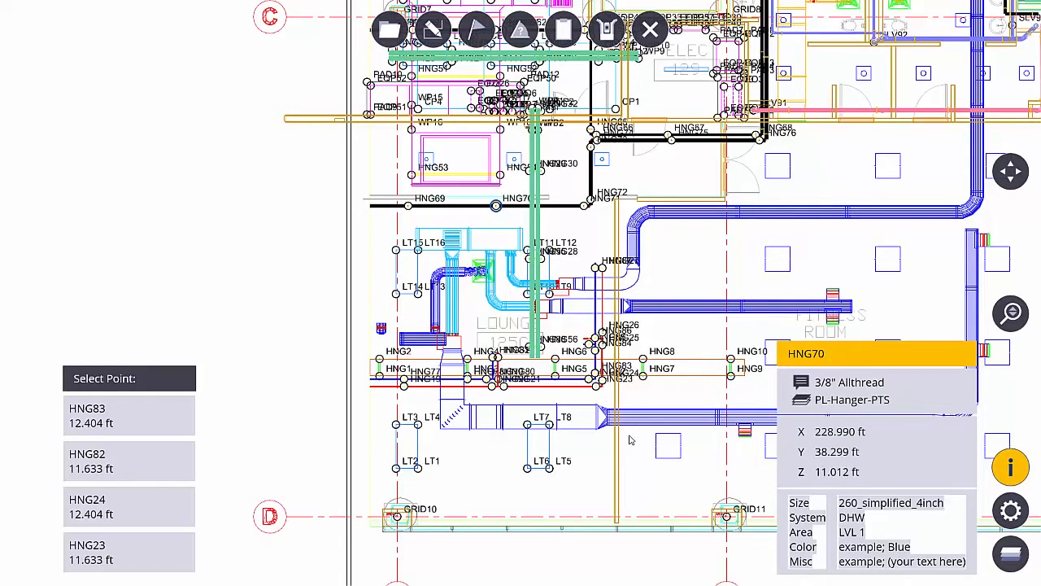
mouse_move(156, 422)
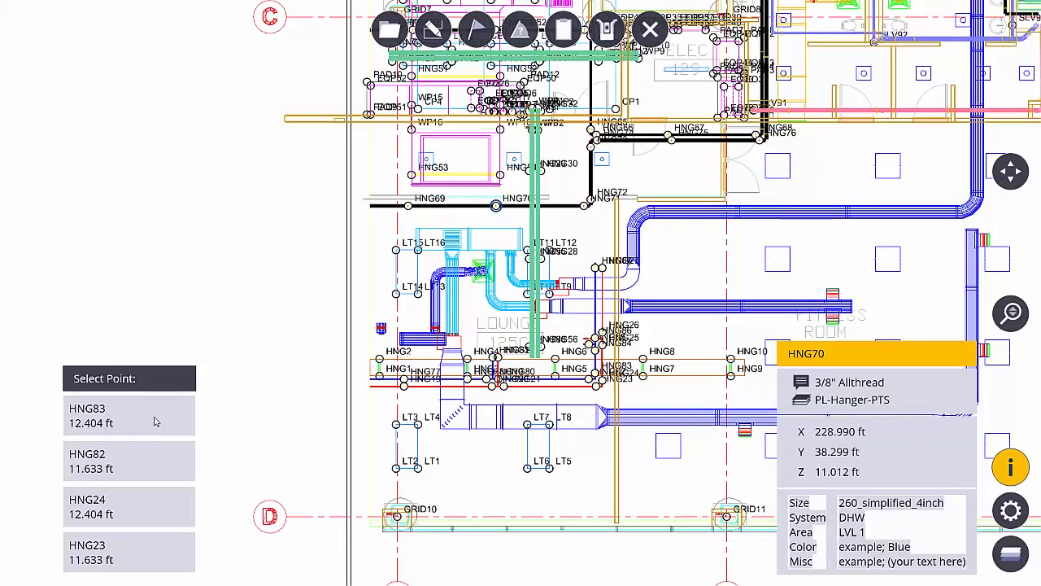
mouse_move(127, 419)
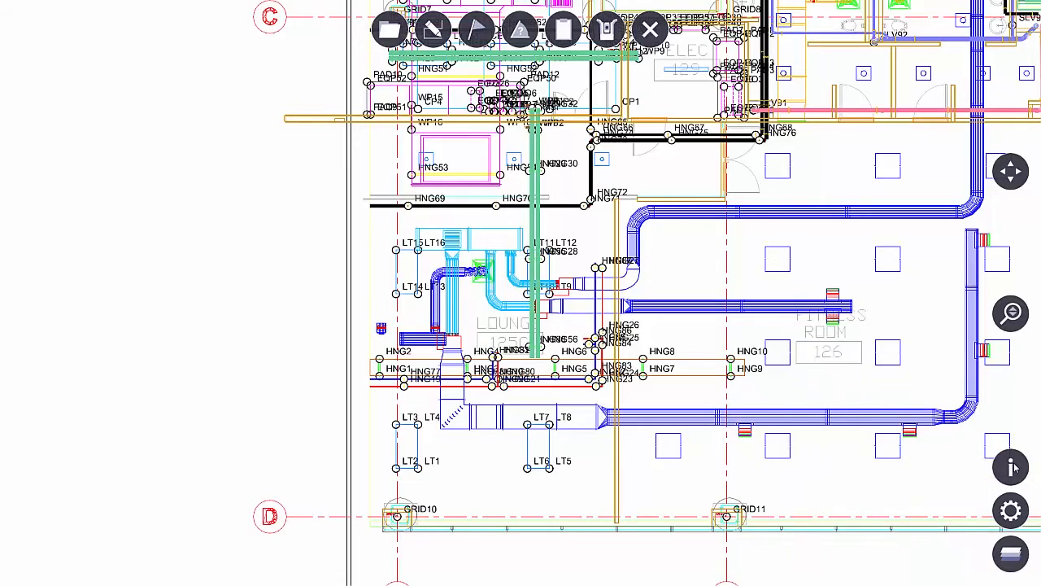
mouse_move(952, 506)
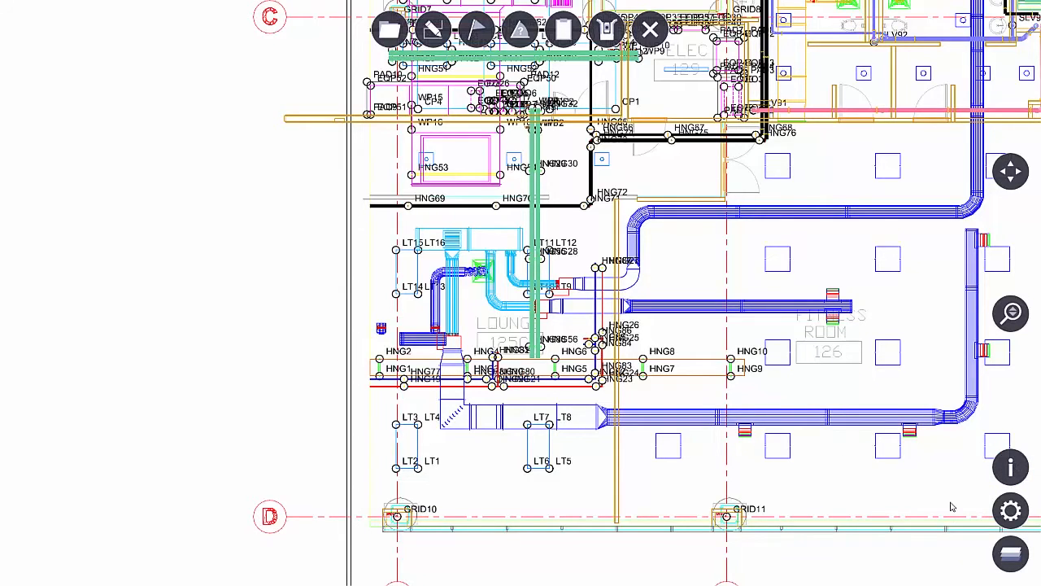
Step: In Map Options, try description and elevation labels, then label points by their names
click(1011, 511)
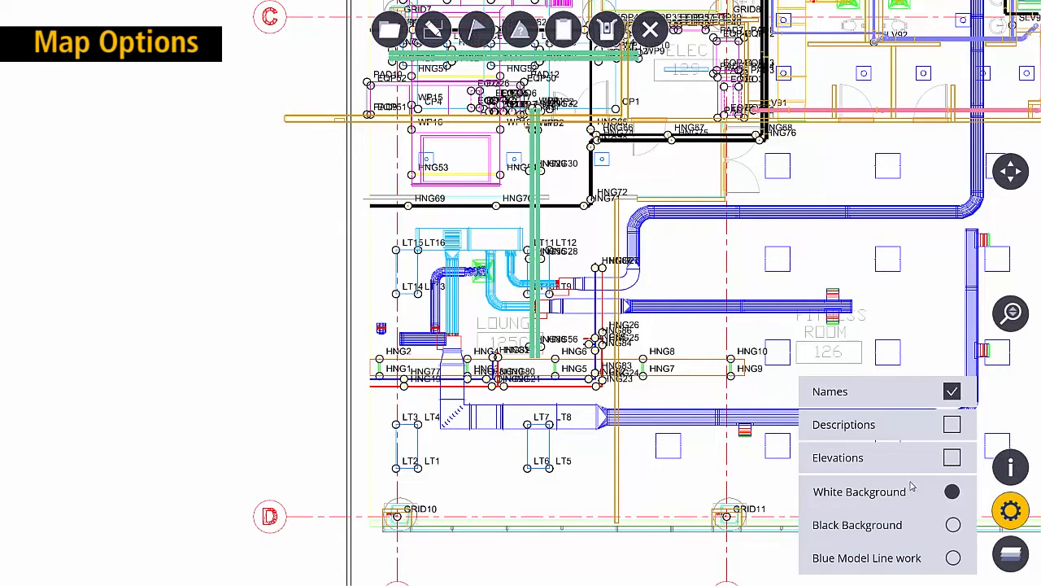
click(952, 423)
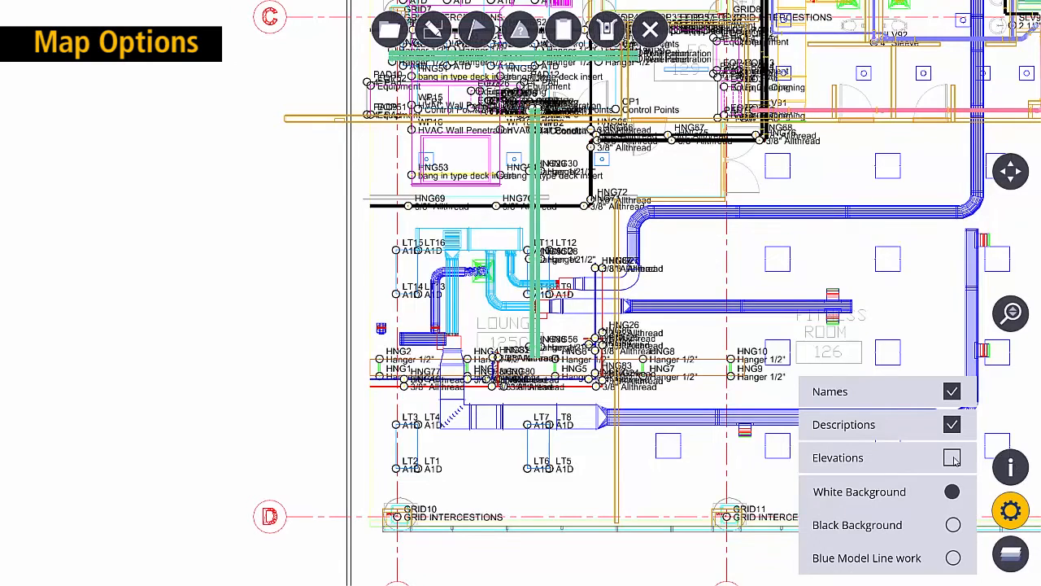
click(952, 457)
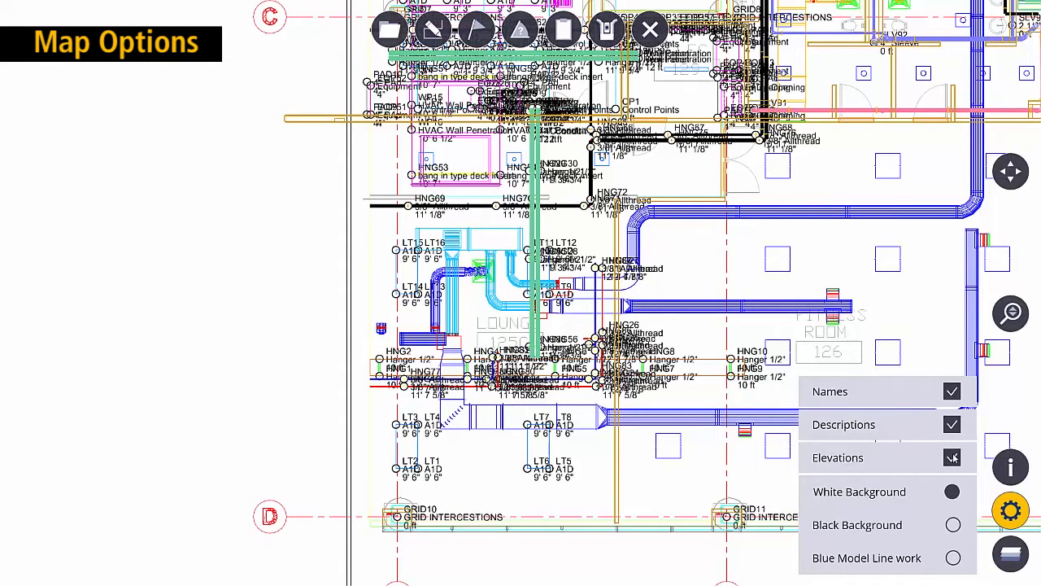
click(952, 391)
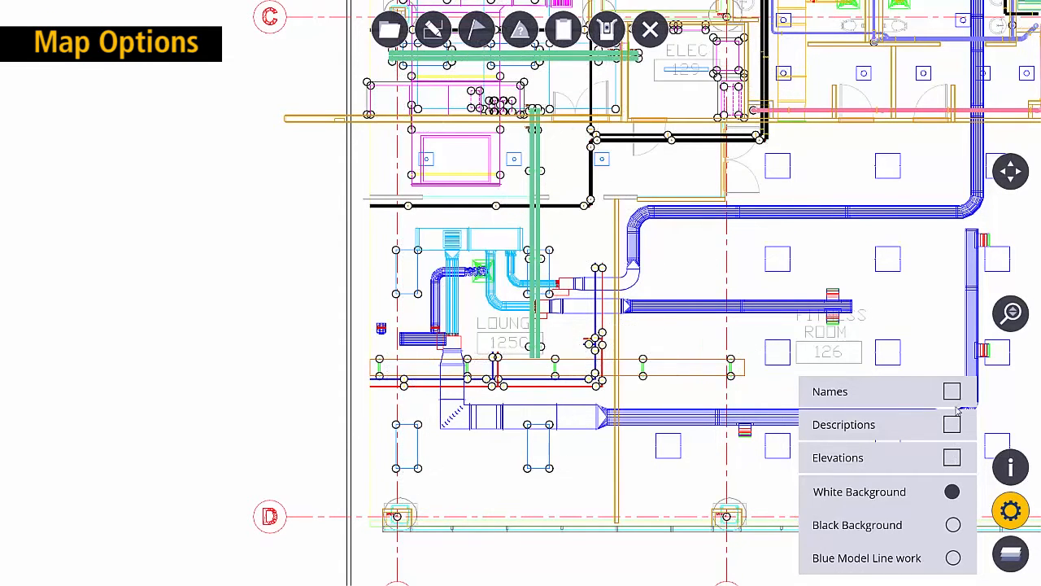
click(951, 423)
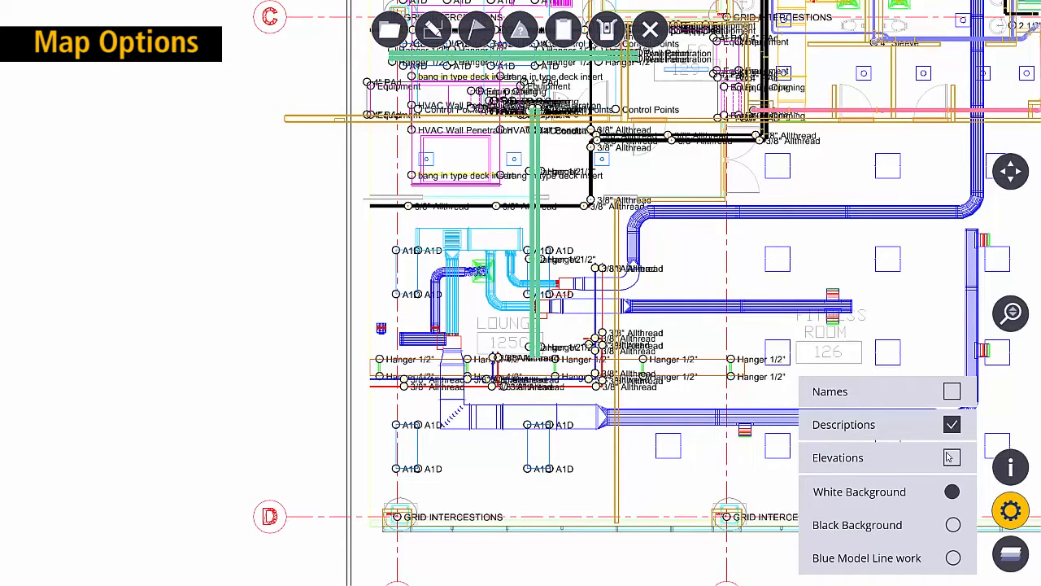
click(953, 390)
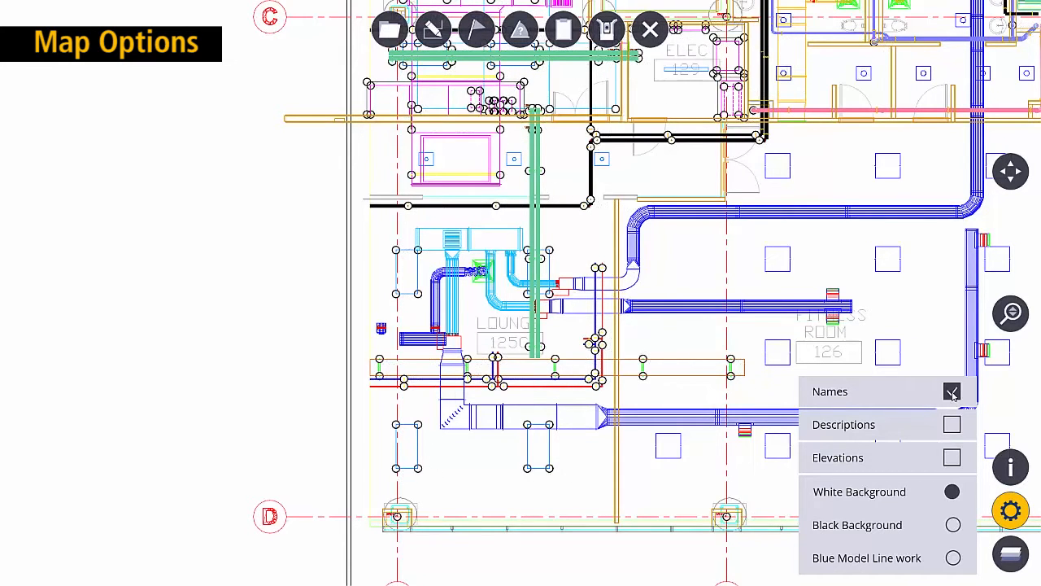
click(952, 391)
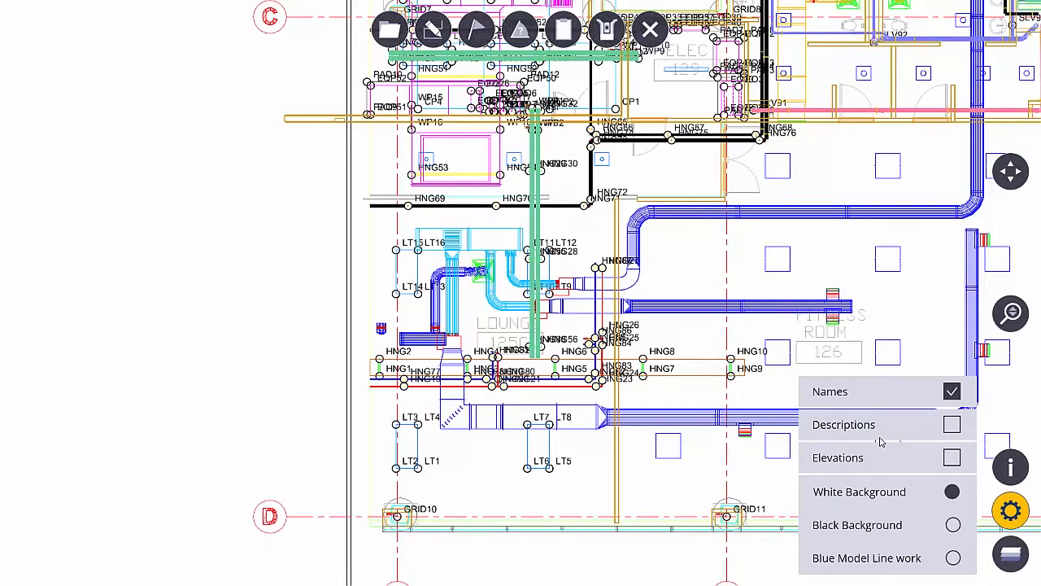
mouse_move(954, 527)
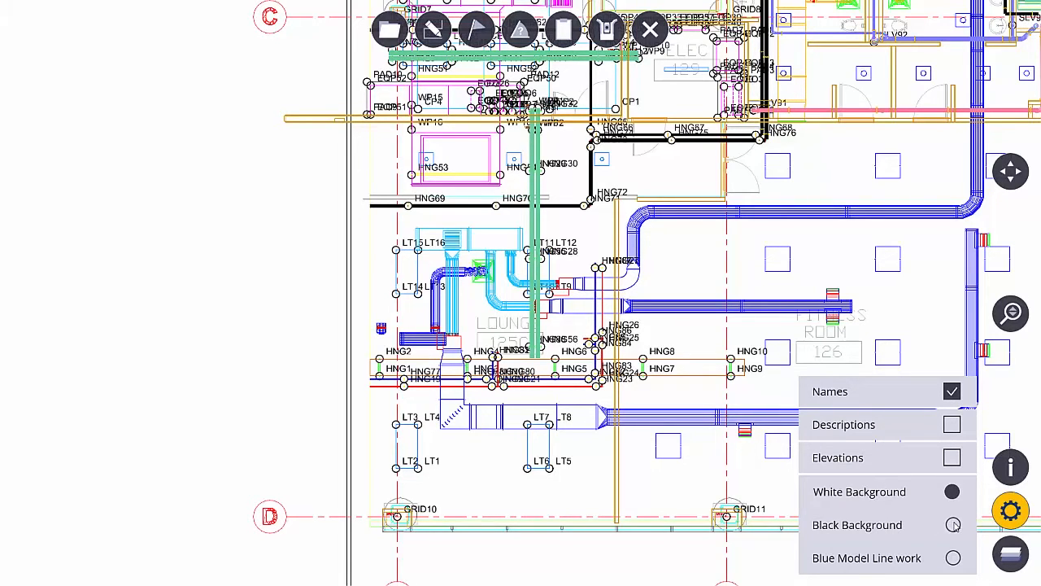
Step: Try the black background and blue model line-work styles, then return to white
click(952, 524)
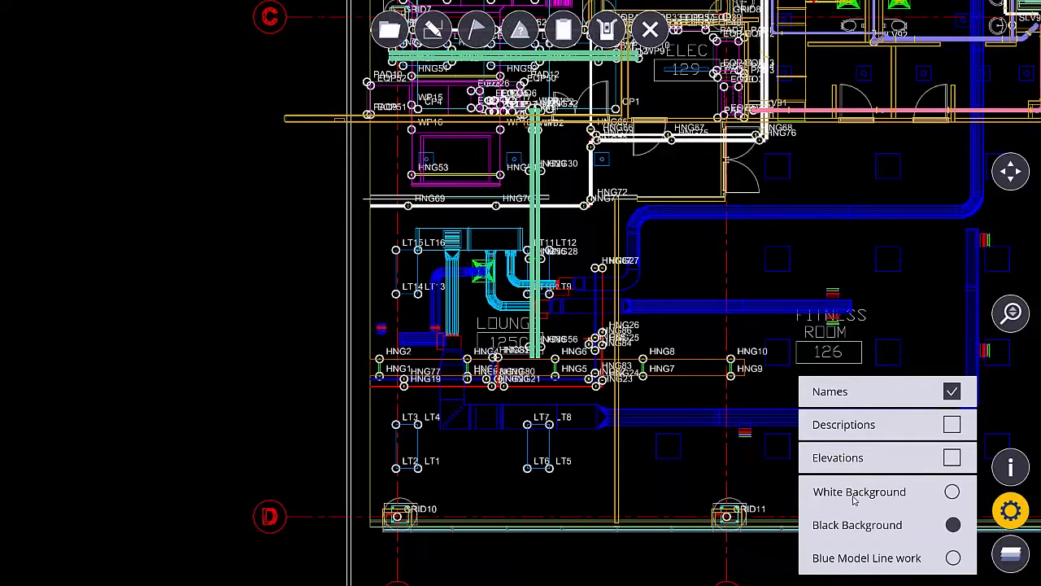
mouse_move(615, 403)
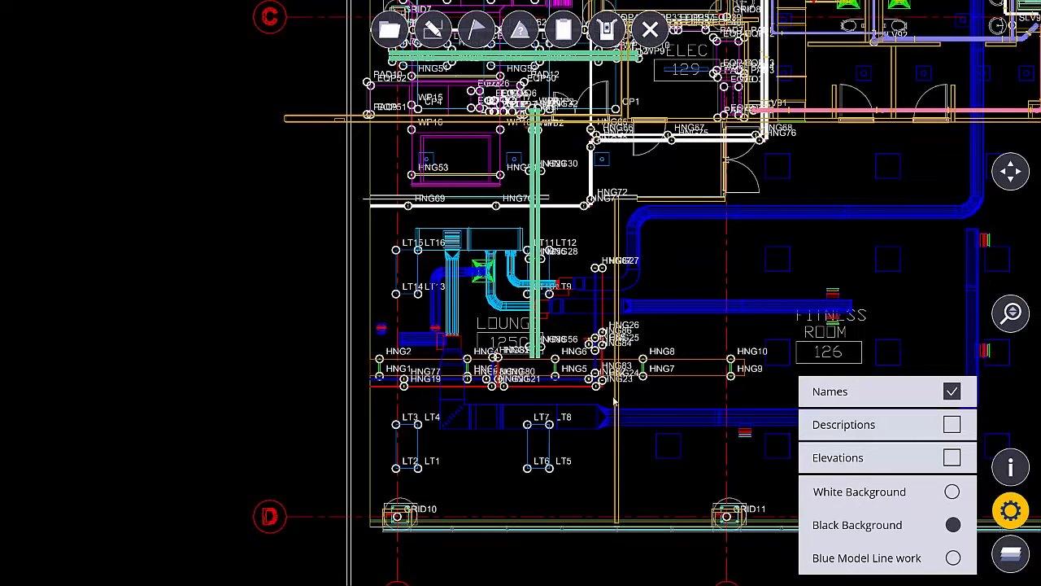
mouse_move(953, 560)
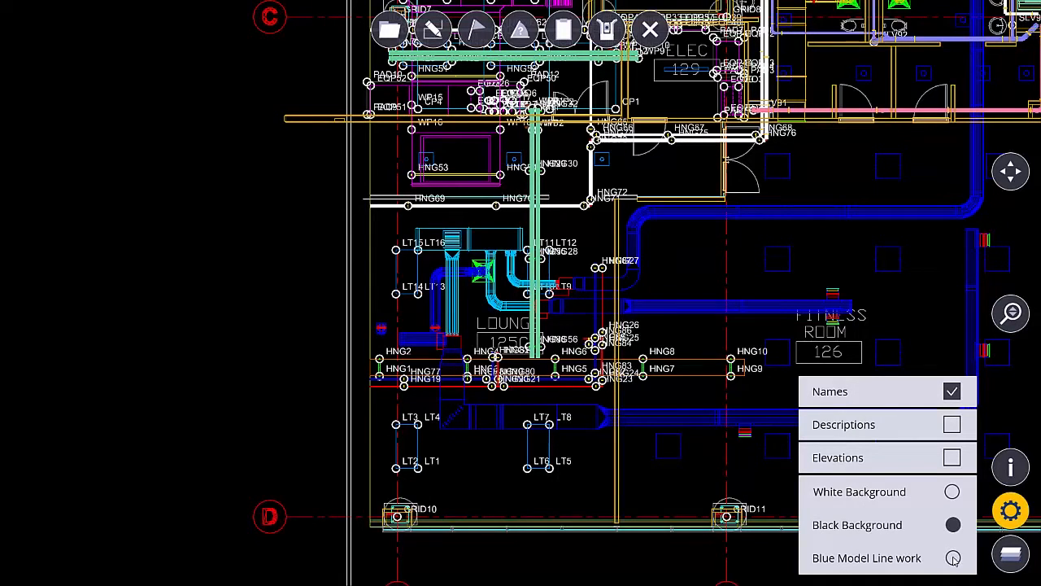
click(953, 559)
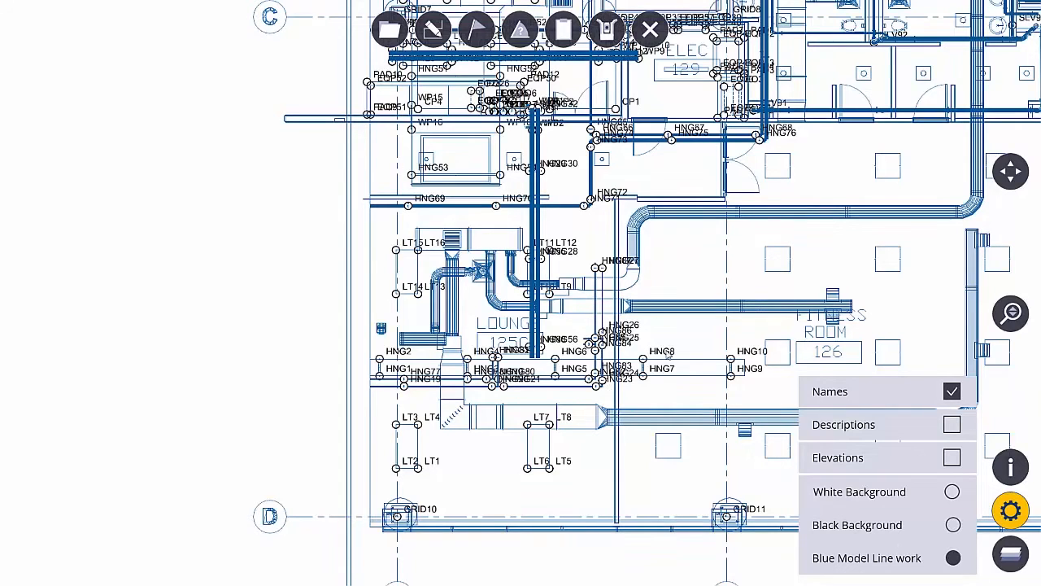
click(953, 491)
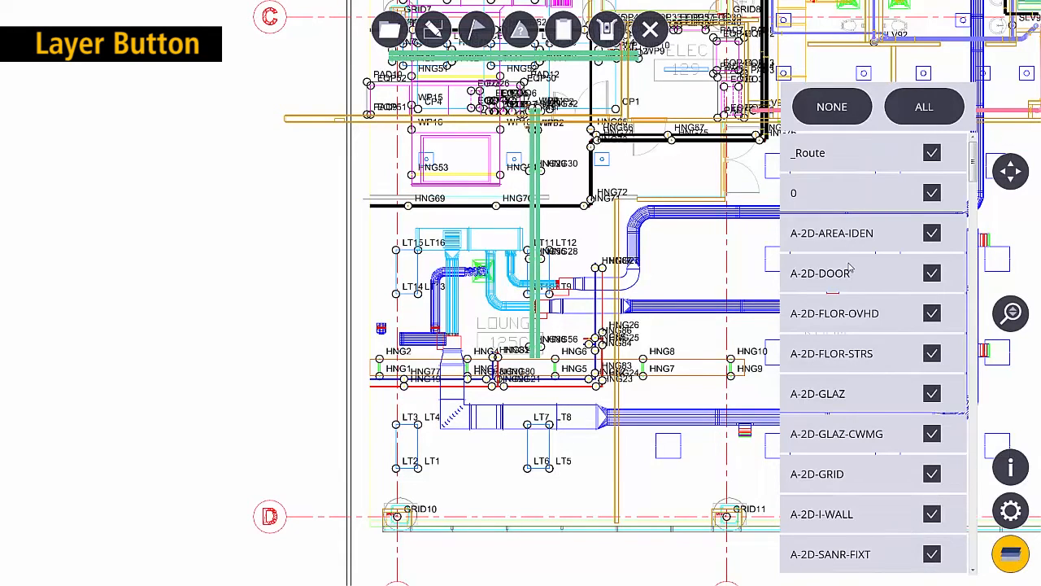
Step: Hide every drawing layer with NONE, then restore them all with ALL
click(832, 108)
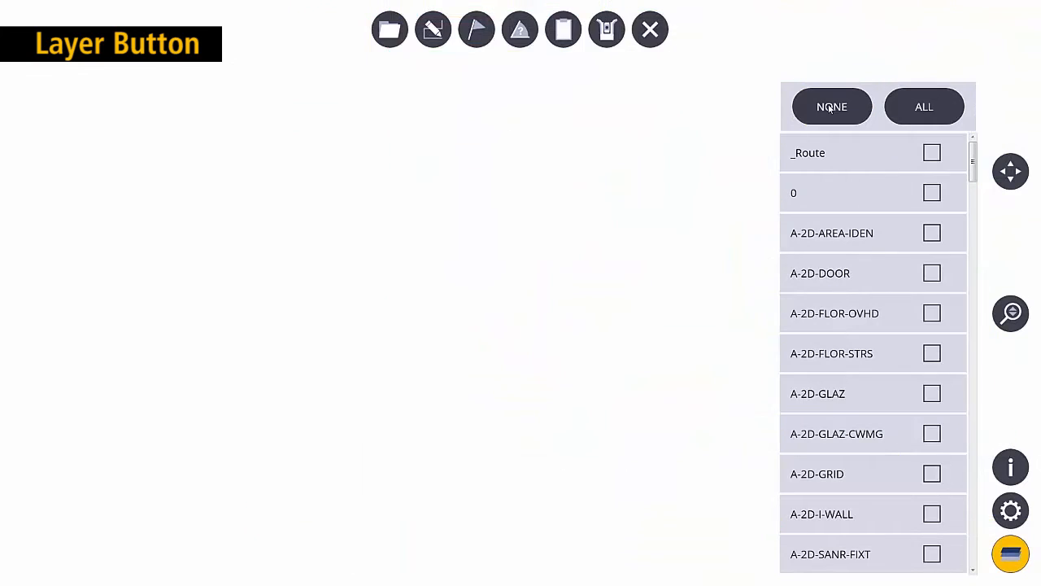
click(924, 108)
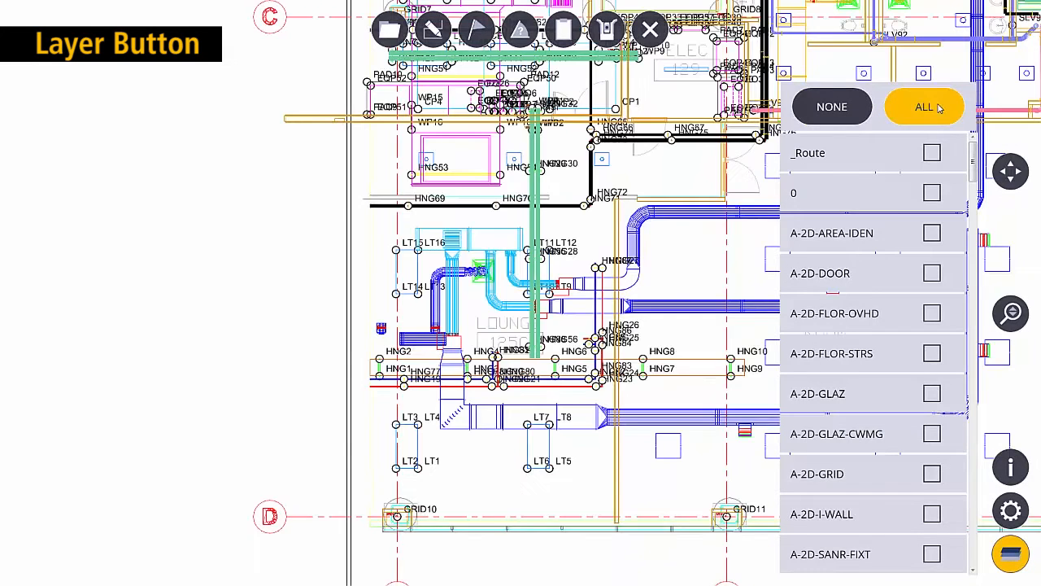
click(924, 107)
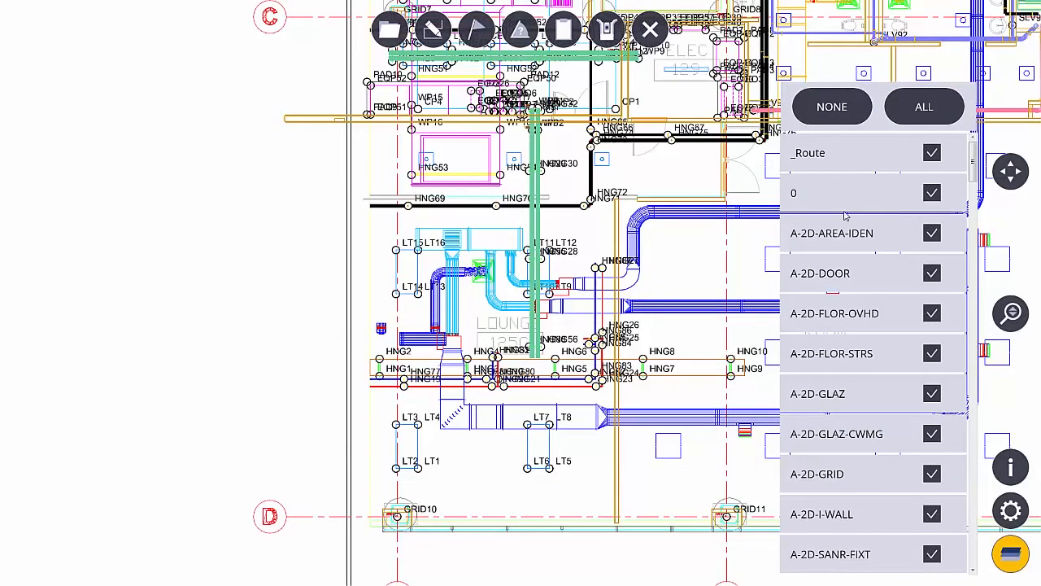
Step: Hide the A-2D-DOOR and overhead-floor layers, then make the door layer visible again
click(932, 273)
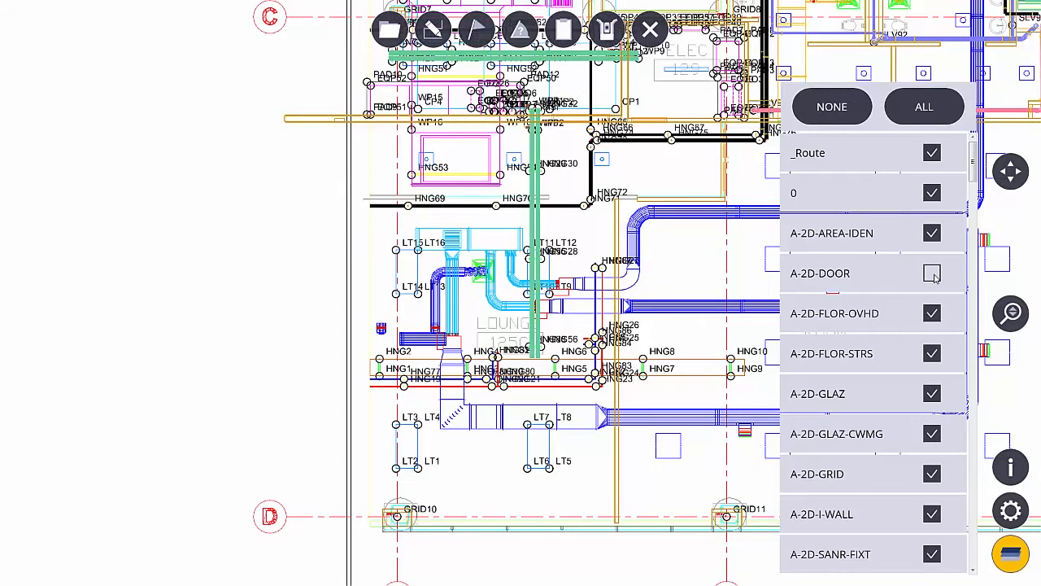
click(932, 312)
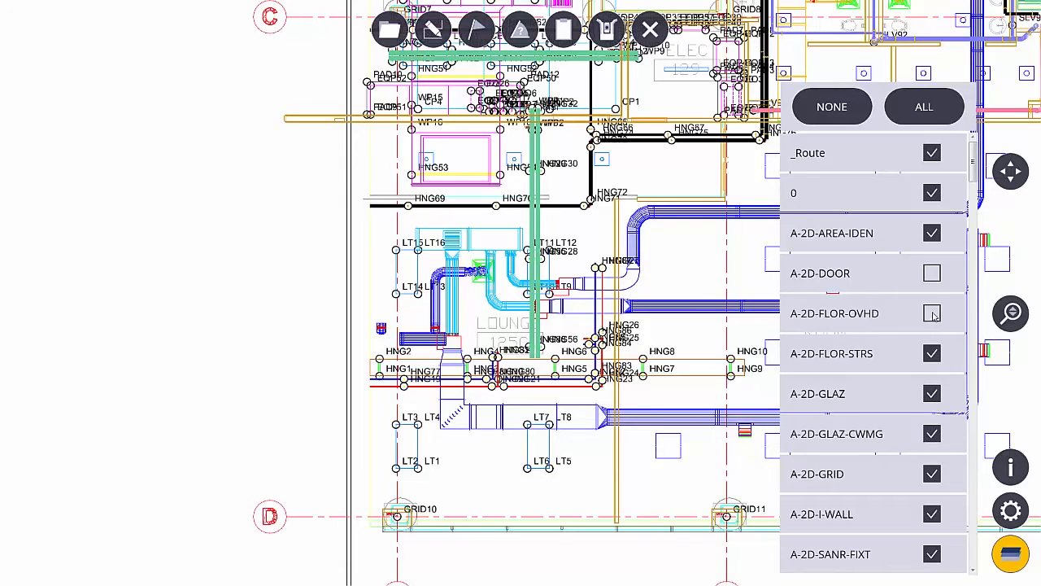
click(932, 274)
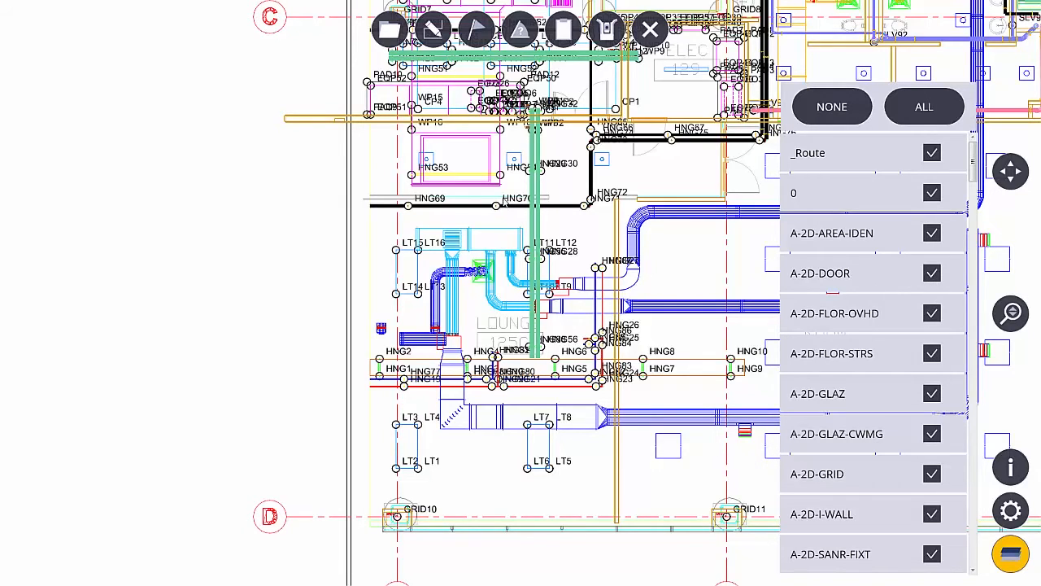
Step: Hide the E-LIGHT layer so light fixtures vanish, then close the layer list
scroll(down, 3)
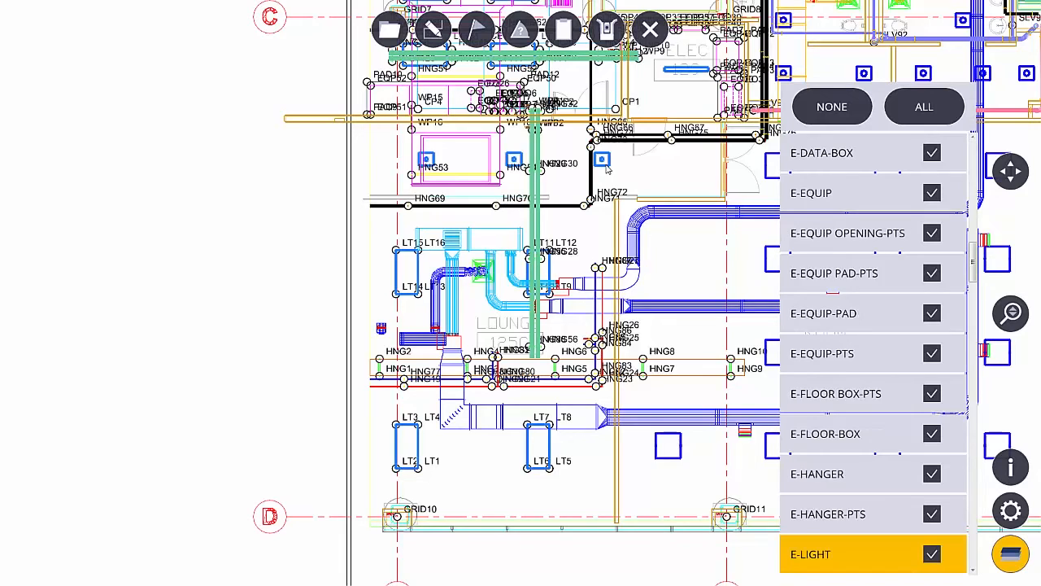
mouse_move(843, 553)
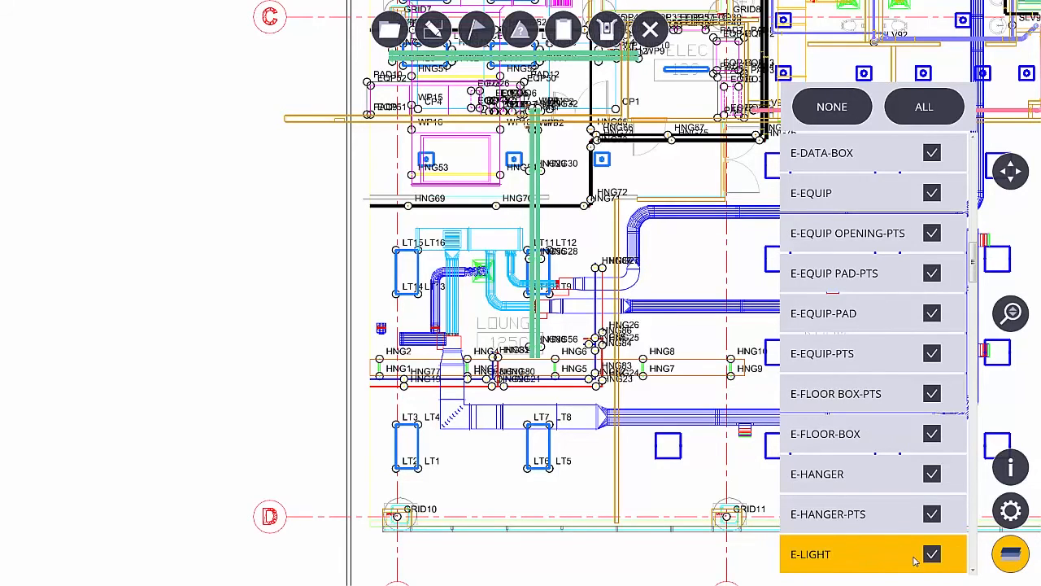
click(932, 553)
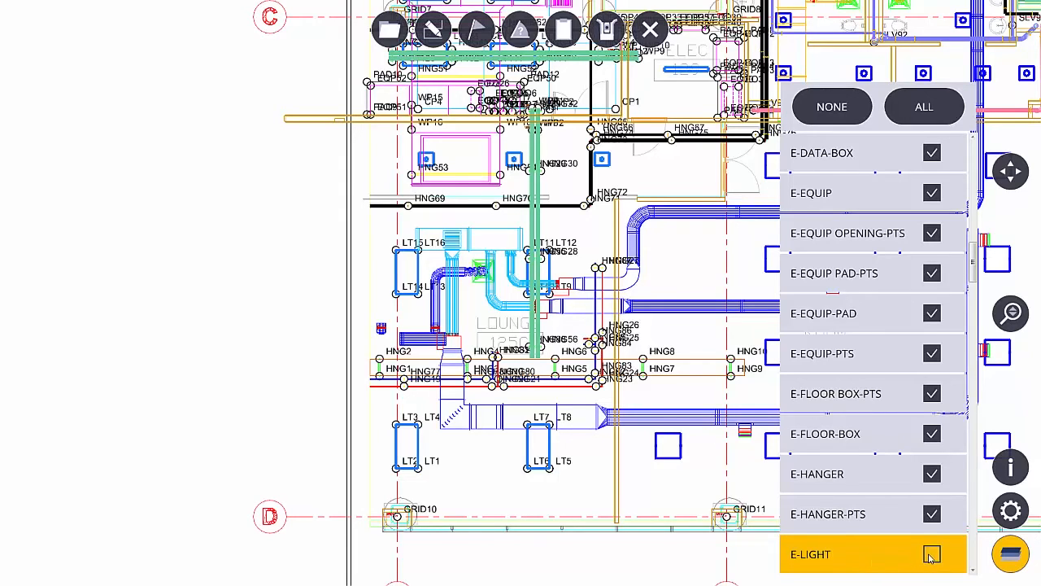
click(932, 553)
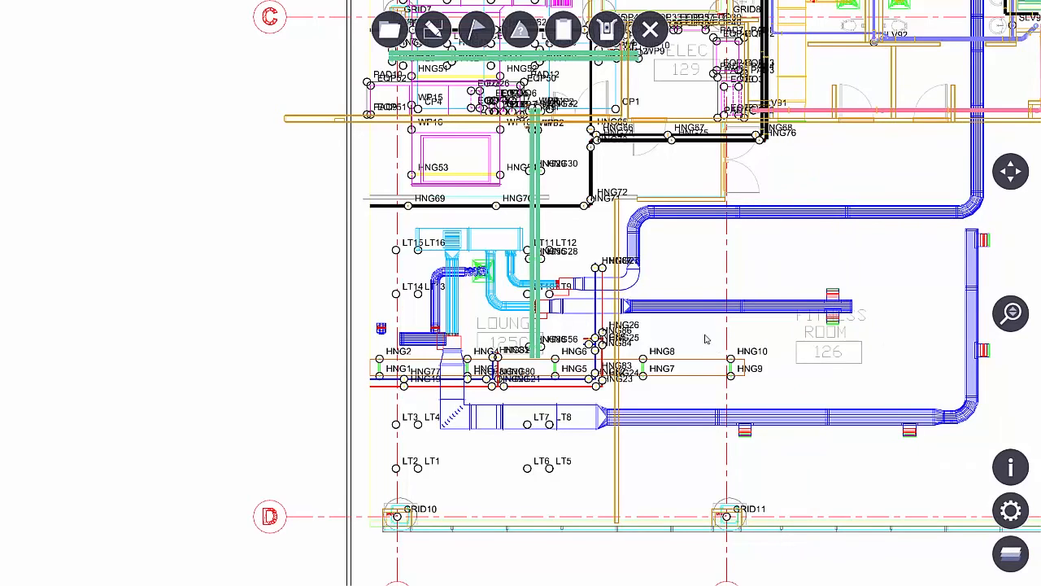
mouse_move(687, 286)
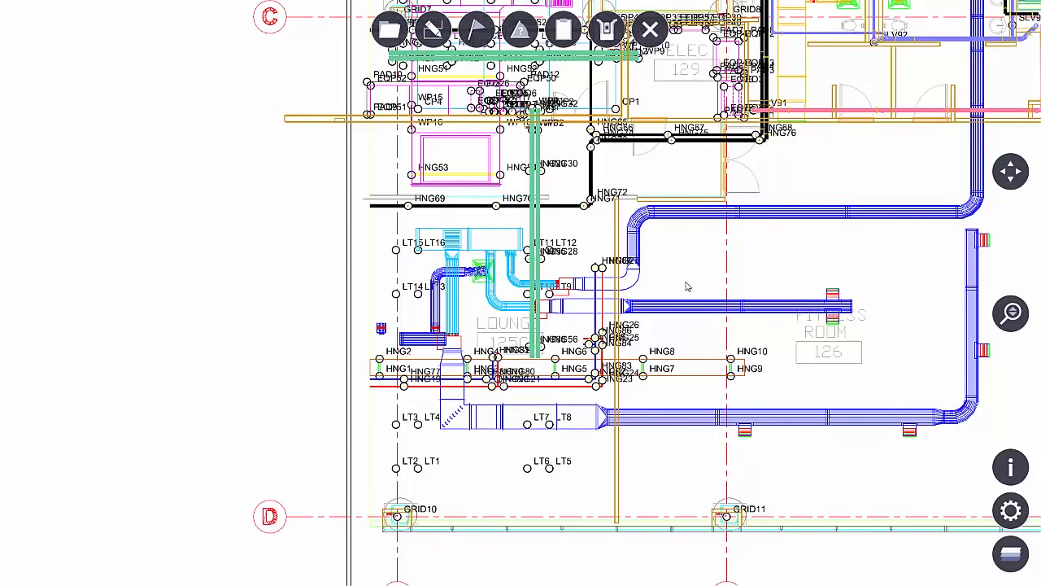